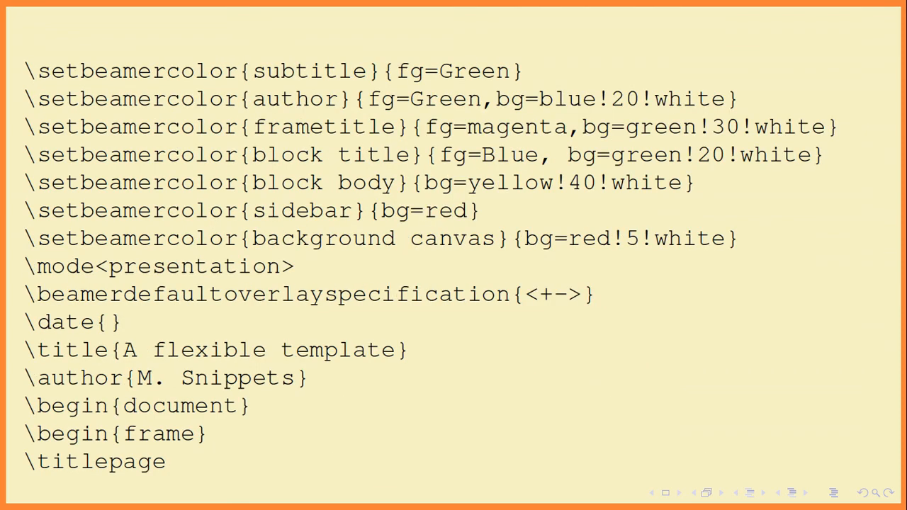
scroll(down, 3)
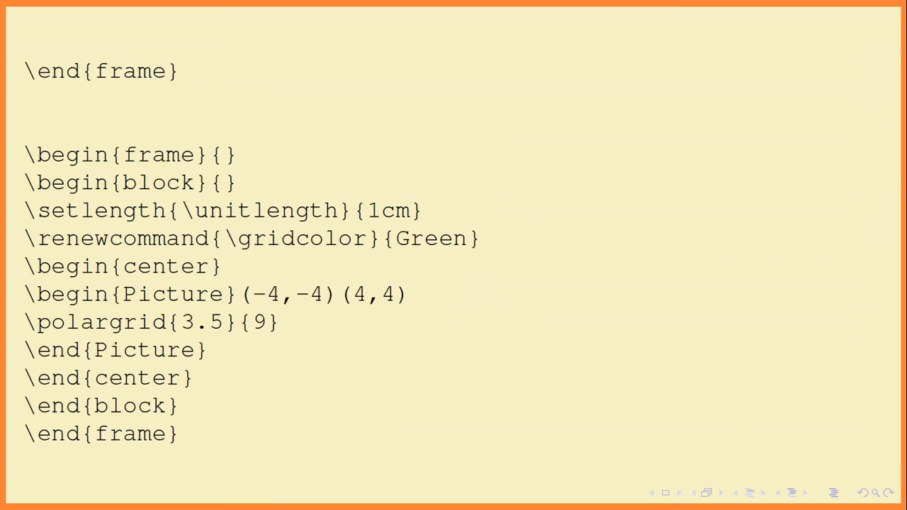
mouse_move(289, 396)
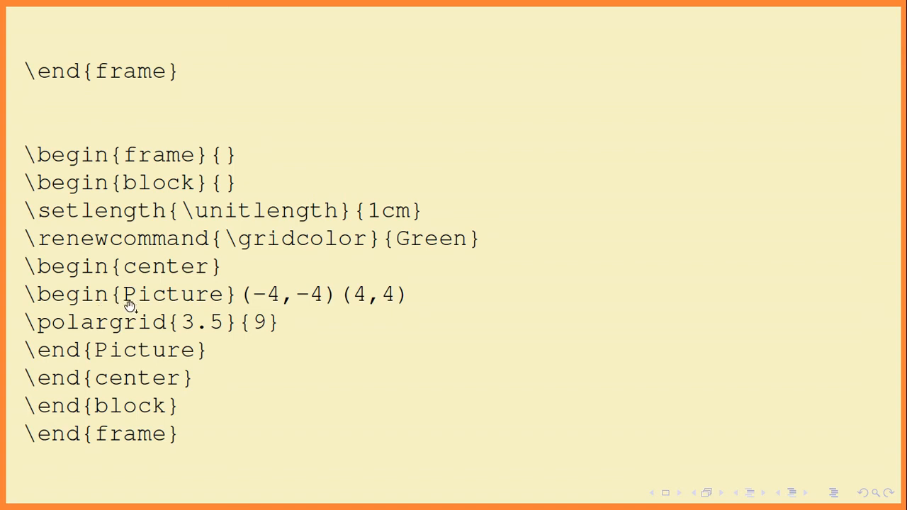
mouse_move(384, 356)
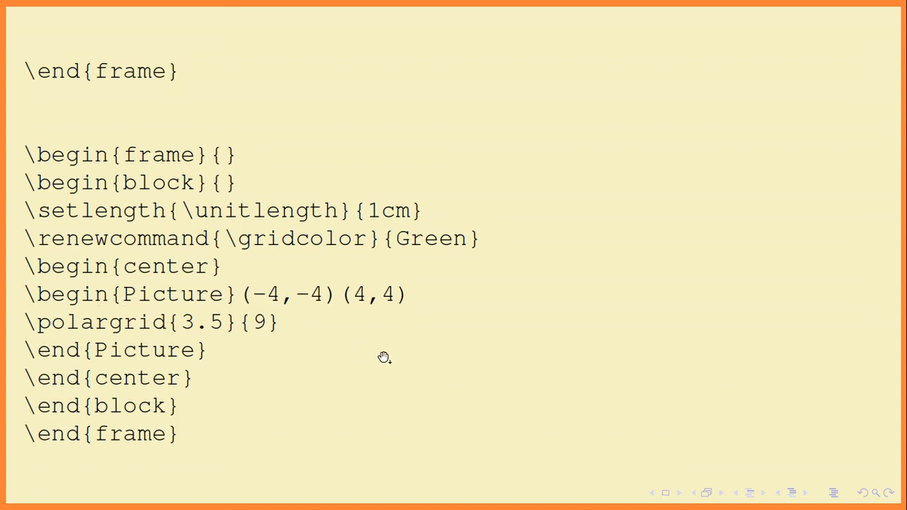
mouse_move(133, 311)
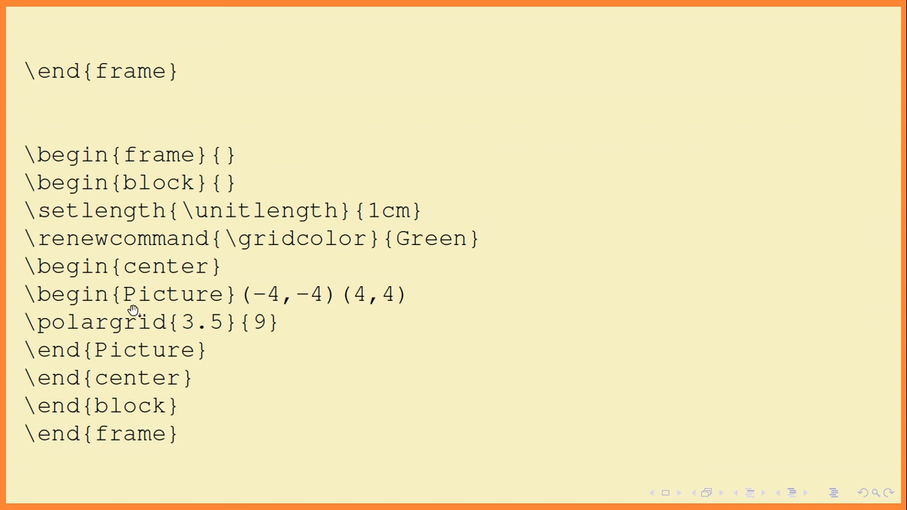